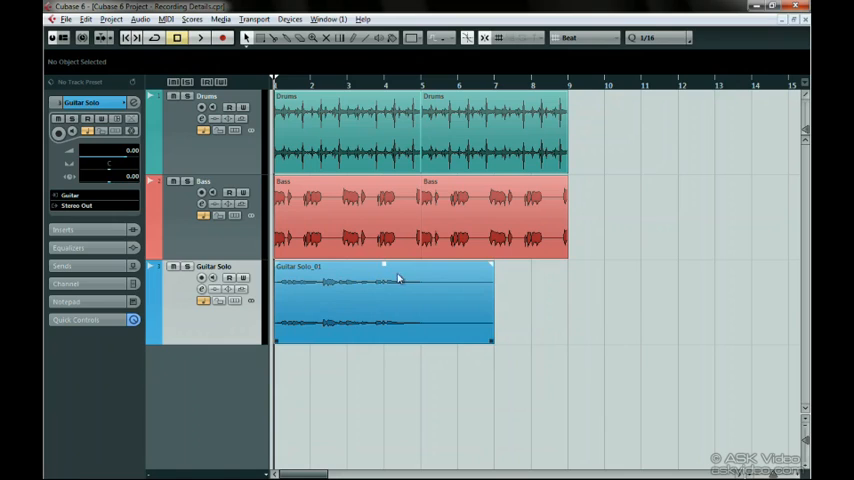
pyautogui.moveTo(433, 290)
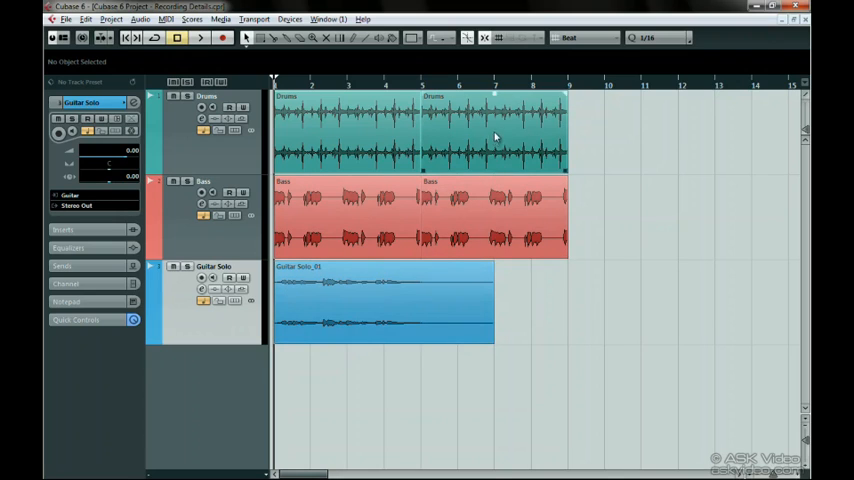
# - Move the project cursor to bar 7 and record-enable the Guitar Solo track
pyautogui.click(493, 81)
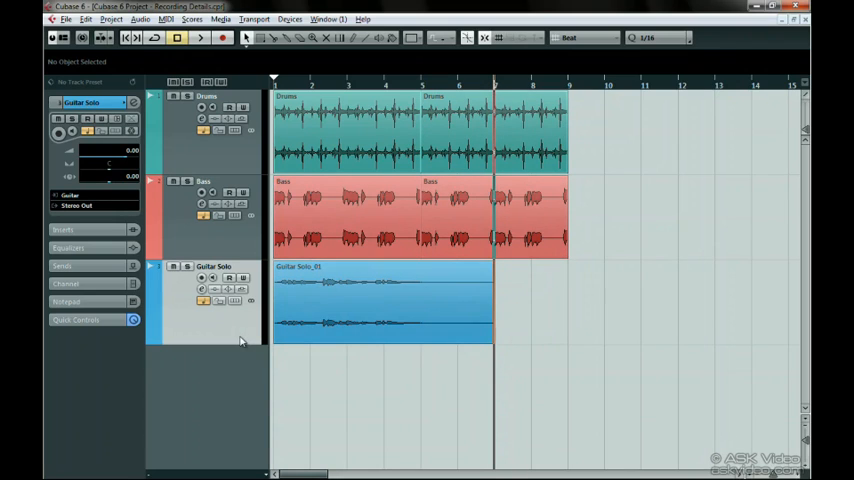
pyautogui.click(201, 277)
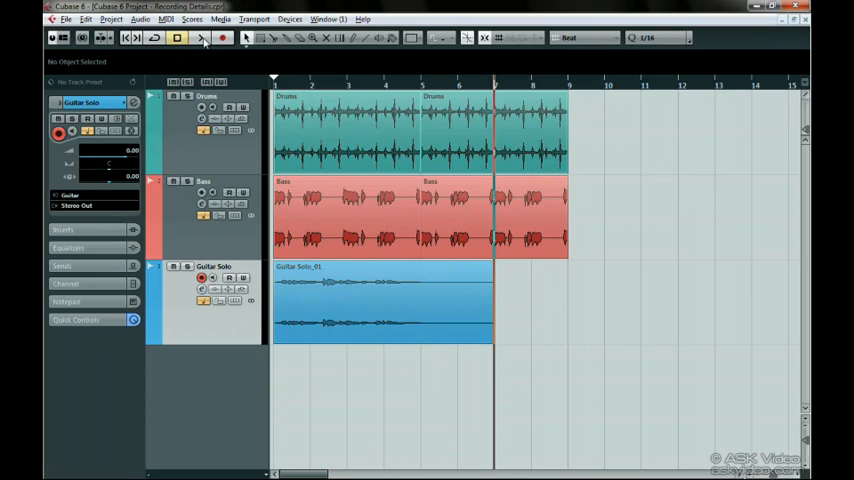
# - Record new Guitar Solo takes from bar 7, then click the new events
pyautogui.click(224, 37)
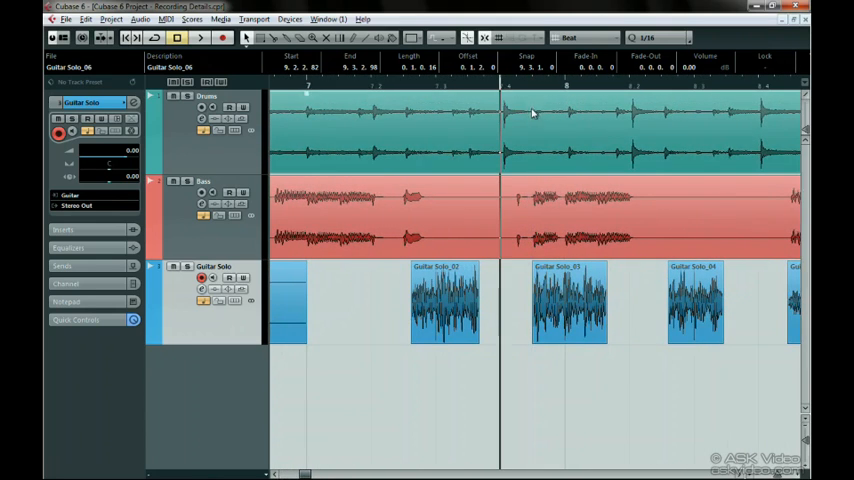
pyautogui.click(445, 300)
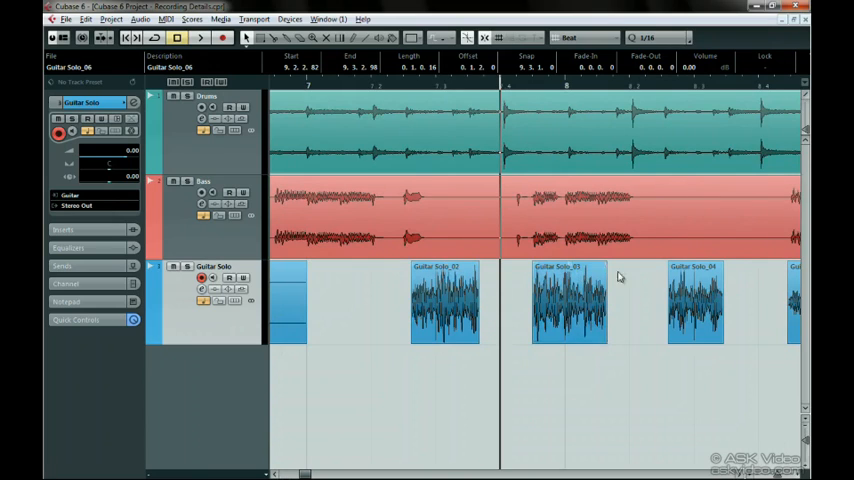
pyautogui.click(695, 300)
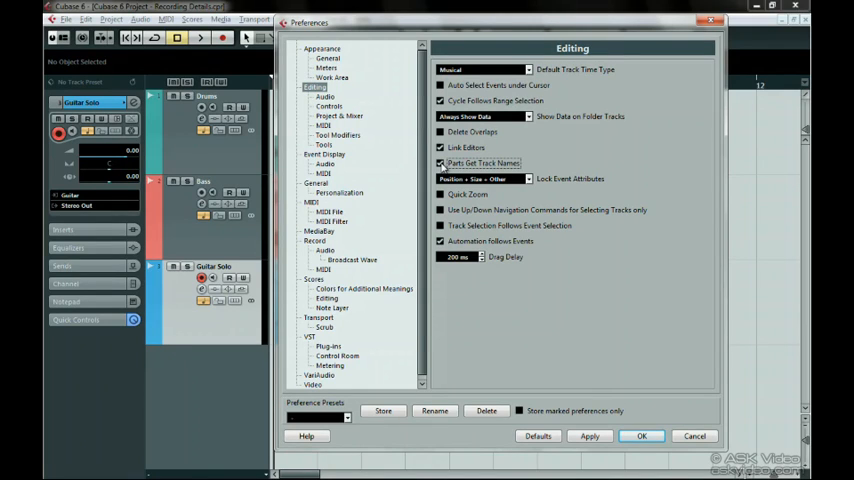
pyautogui.moveTo(600, 238)
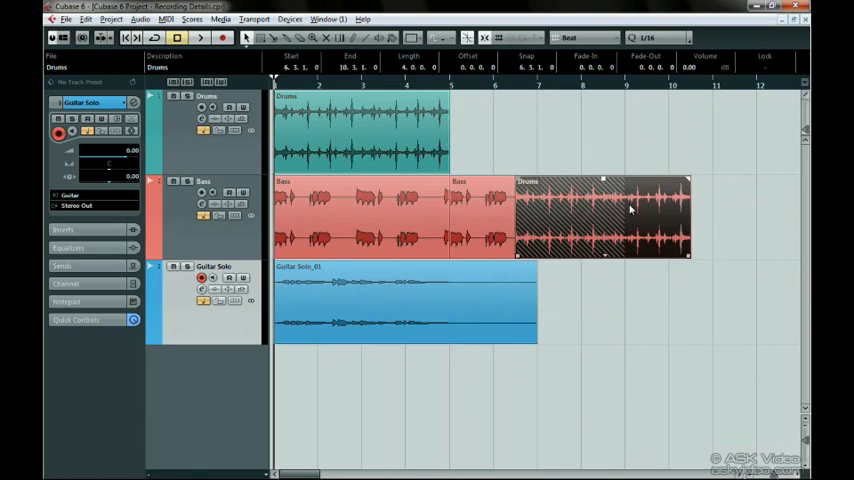
# - Drag the second Drums event via the Bass track onto the Guitar Solo track
pyautogui.moveTo(600, 215); pyautogui.dragTo(635, 300)
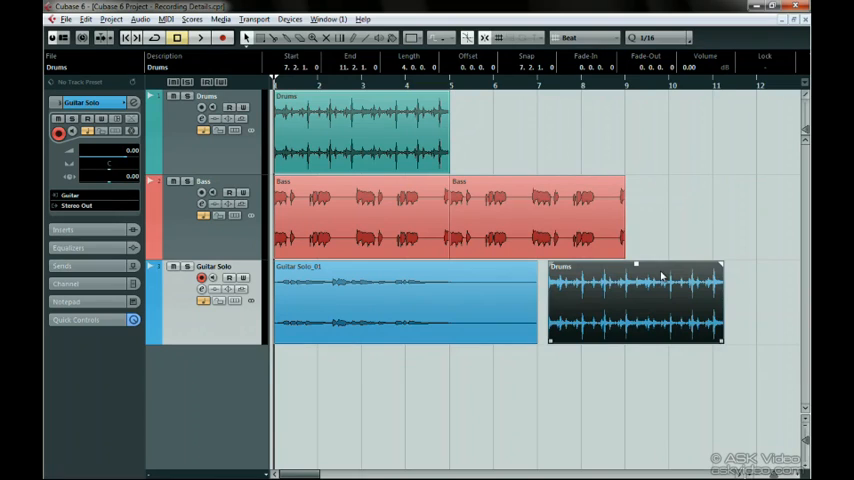
pyautogui.moveTo(635, 300); pyautogui.dragTo(635, 215)
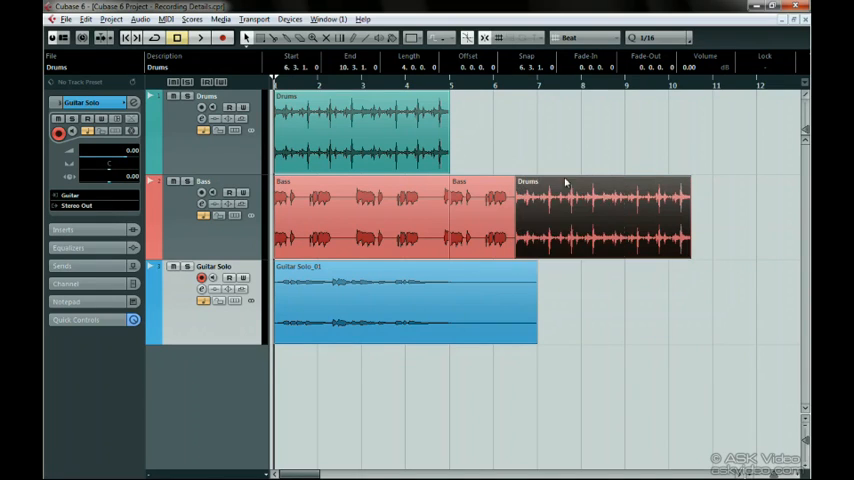
pyautogui.click(140, 19)
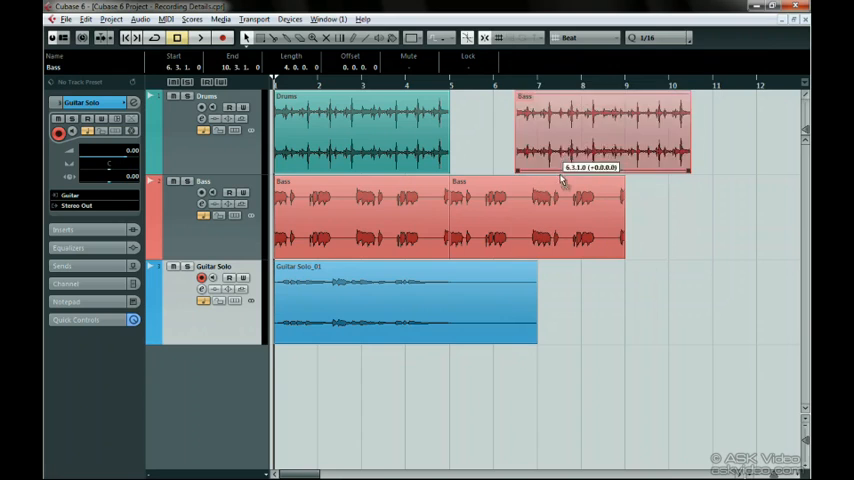
pyautogui.moveTo(600, 135); pyautogui.dragTo(600, 215)
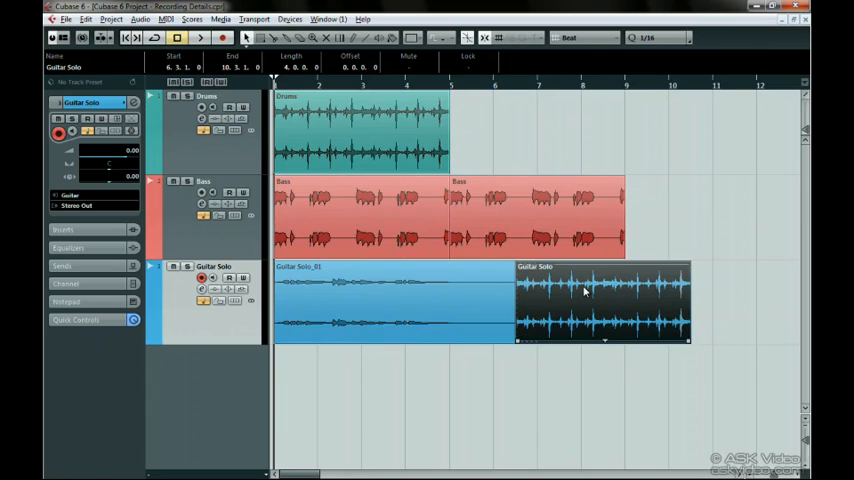
pyautogui.moveTo(533, 267)
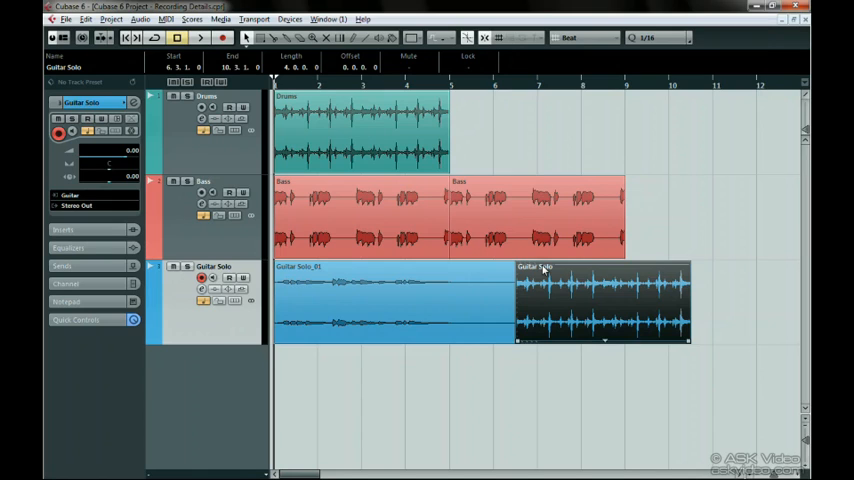
pyautogui.moveTo(545, 287)
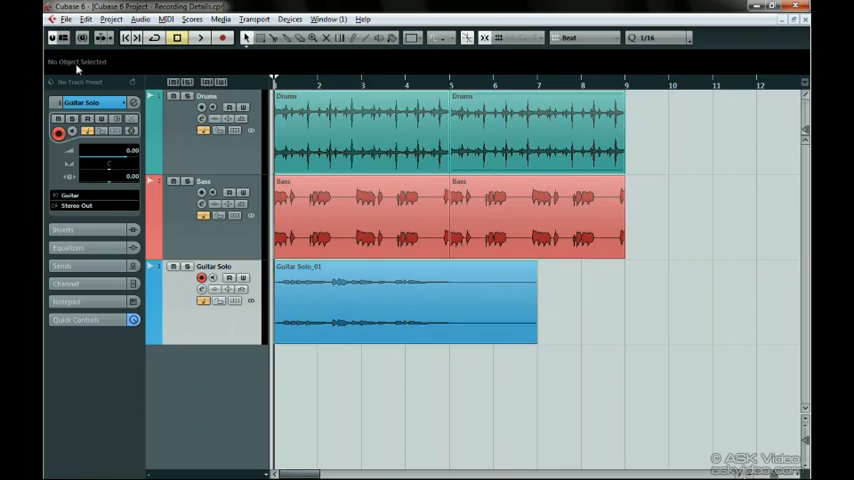
# - Undo the move to return the event to Drums, then select the first Drums event
pyautogui.click(537, 130)
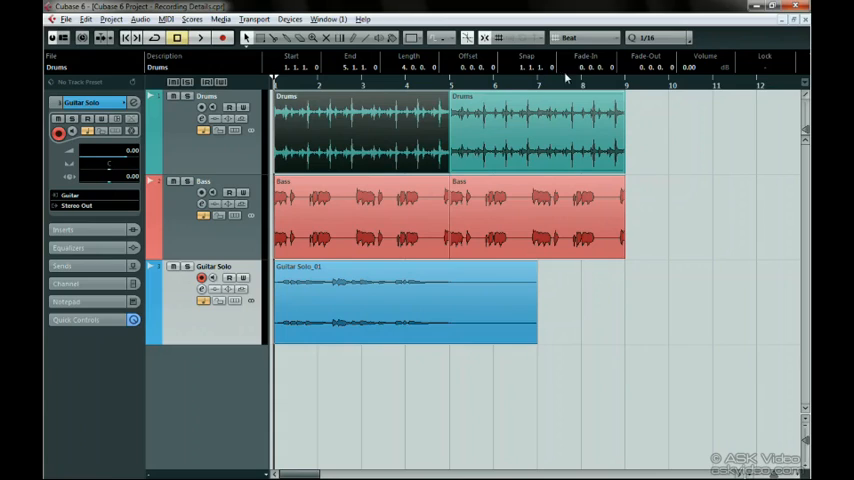
pyautogui.moveTo(113, 71)
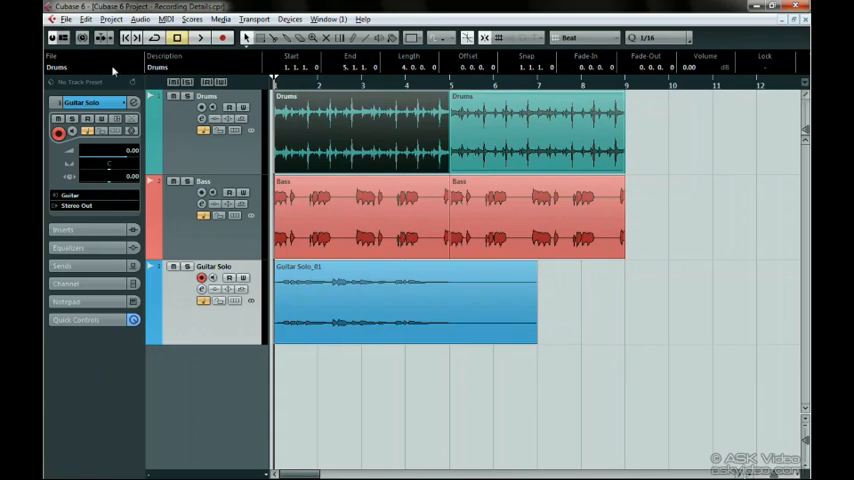
pyautogui.doubleClick(57, 67)
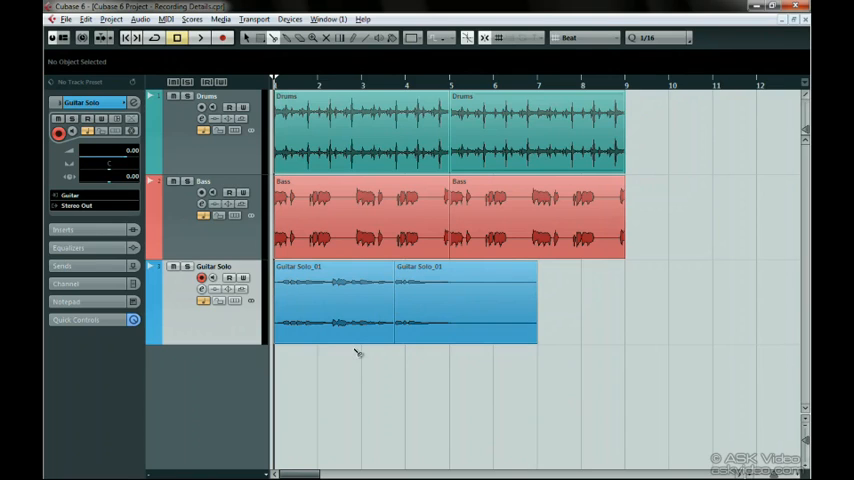
# - Deselect the split Guitar Solo halves and pick the second half for renaming
pyautogui.click(333, 300)
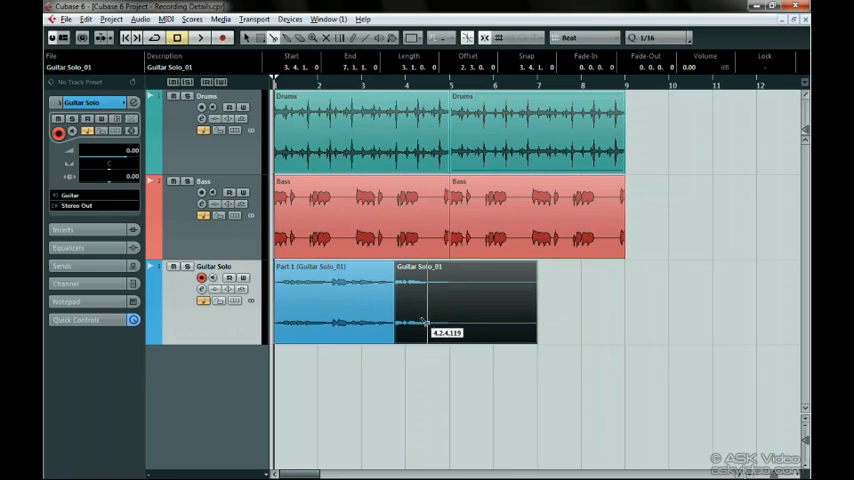
pyautogui.doubleClick(170, 67)
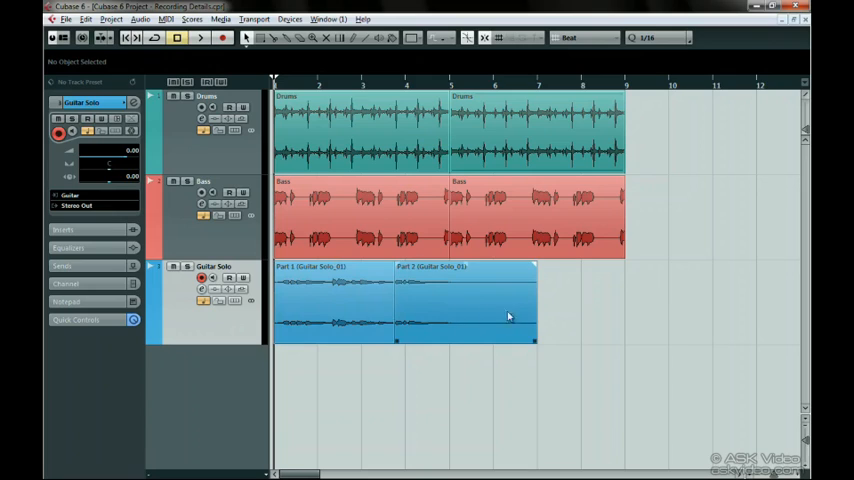
pyautogui.moveTo(525, 314)
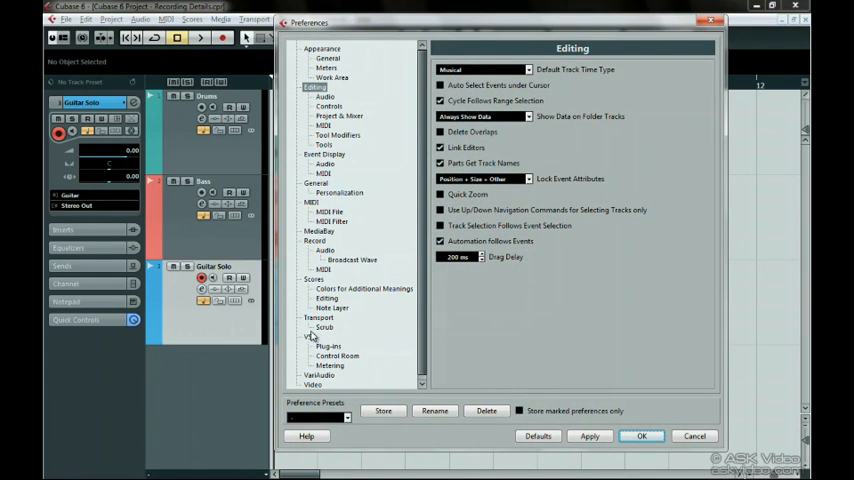
# - On the VST preferences page, choose Tapemachine Style auto monitoring and confirm with OK
pyautogui.click(310, 337)
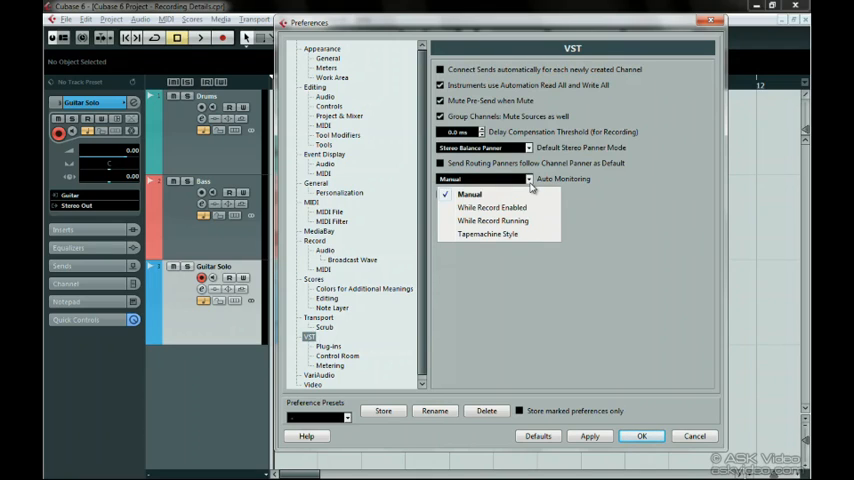
pyautogui.moveTo(531, 196)
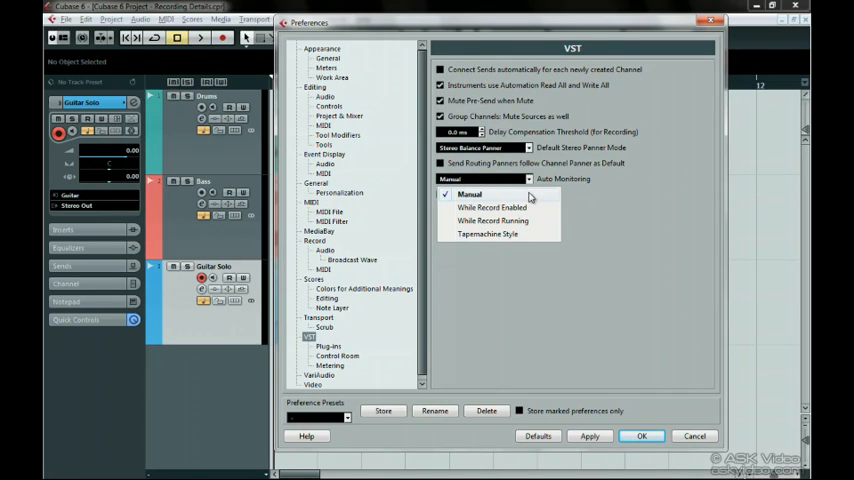
pyautogui.moveTo(524, 197)
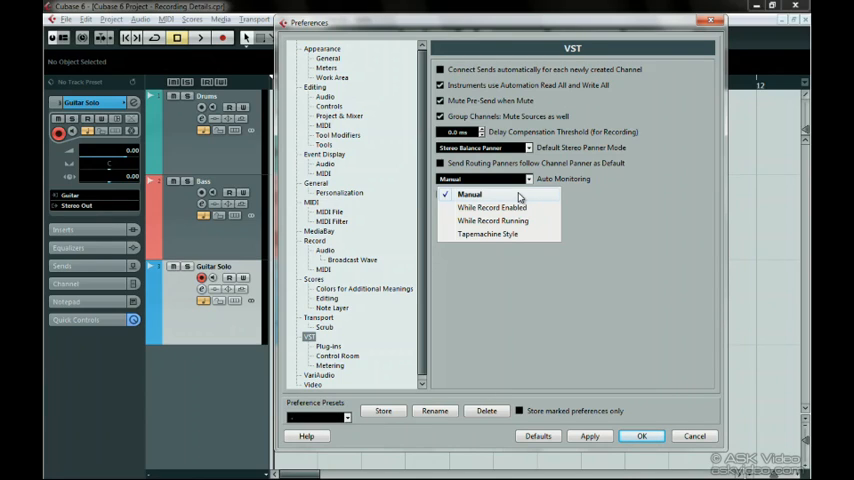
pyautogui.moveTo(534, 213)
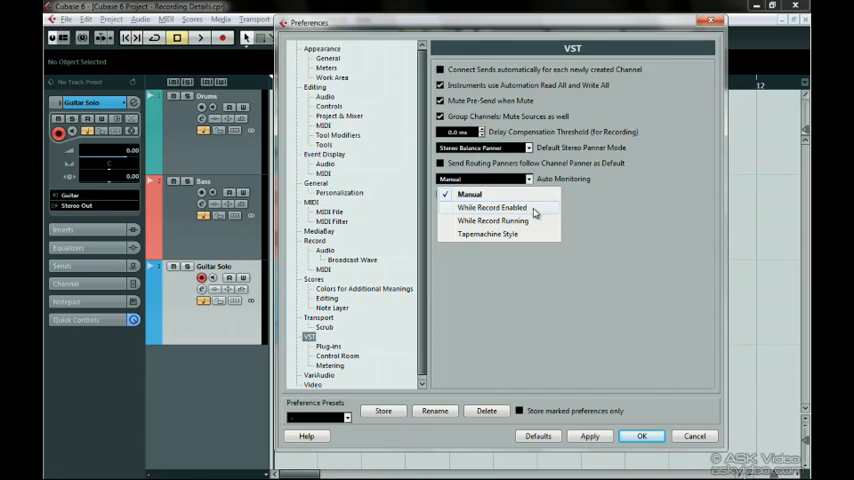
pyautogui.moveTo(534, 217)
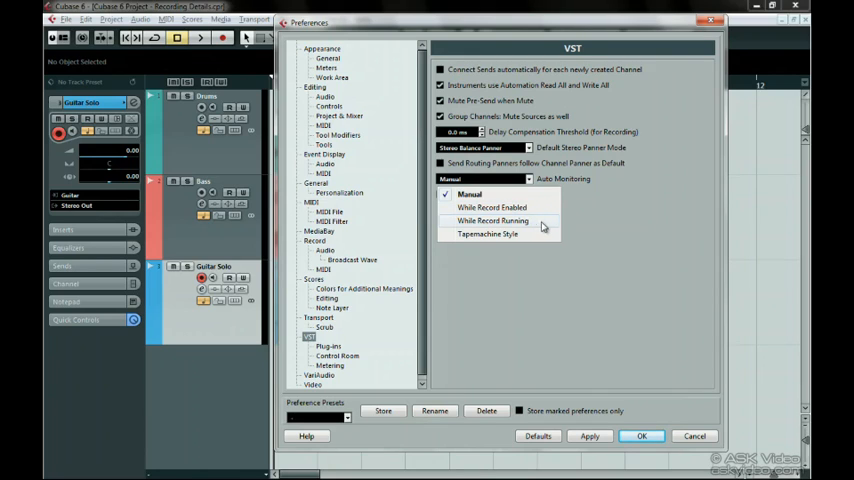
pyautogui.moveTo(541, 226)
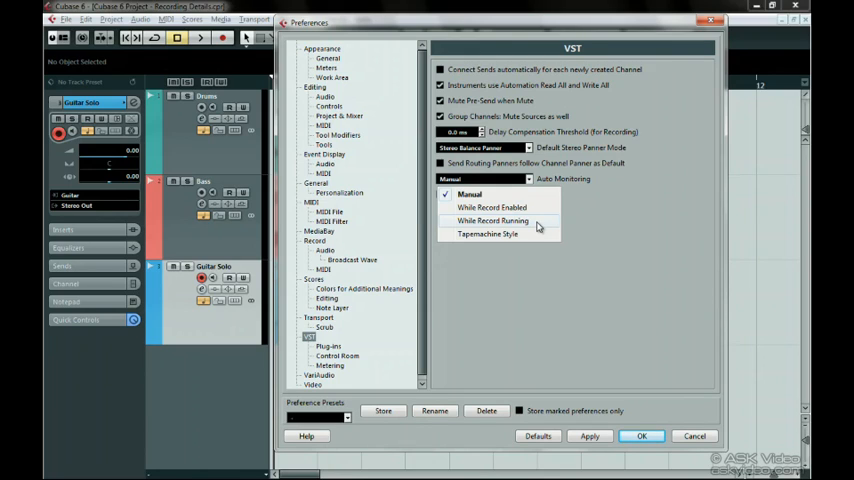
pyautogui.moveTo(525, 238)
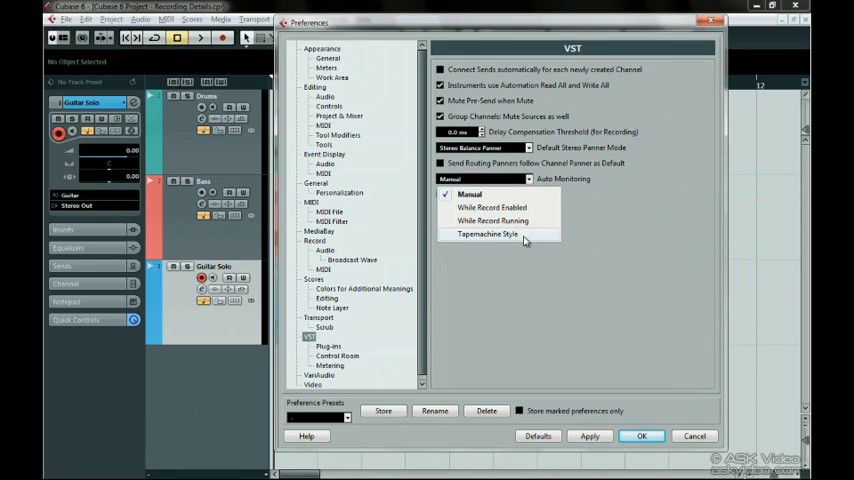
pyautogui.moveTo(540, 242)
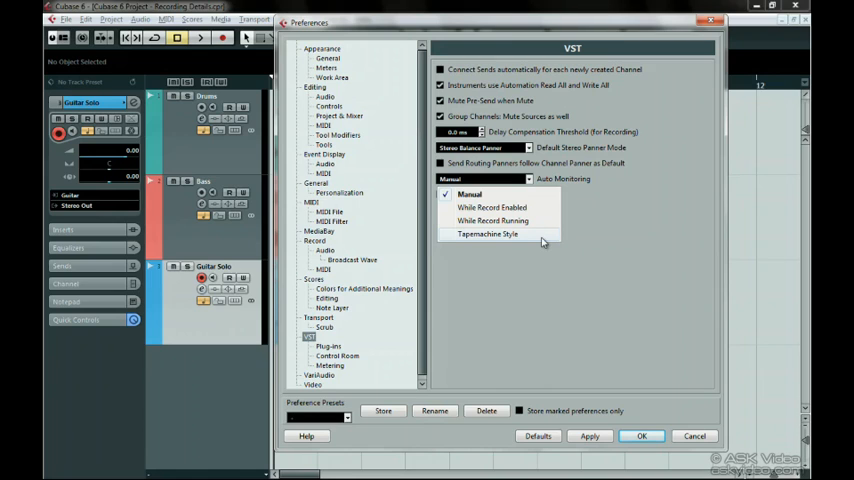
pyautogui.click(487, 233)
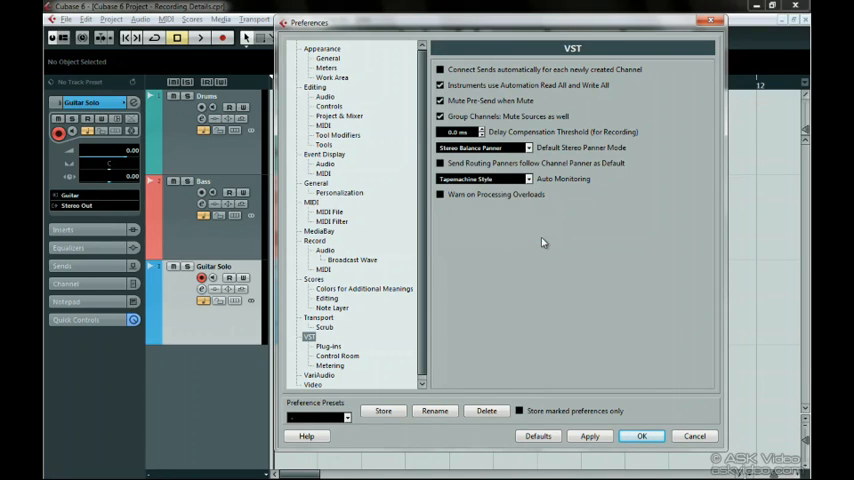
pyautogui.click(641, 436)
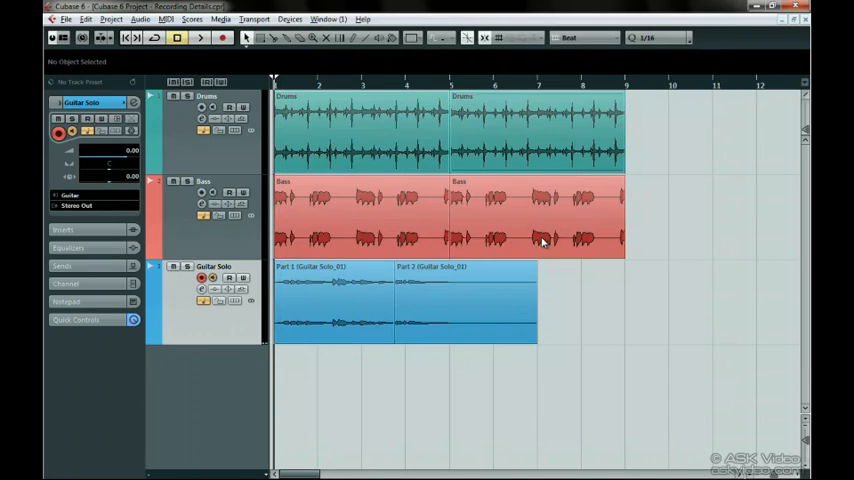